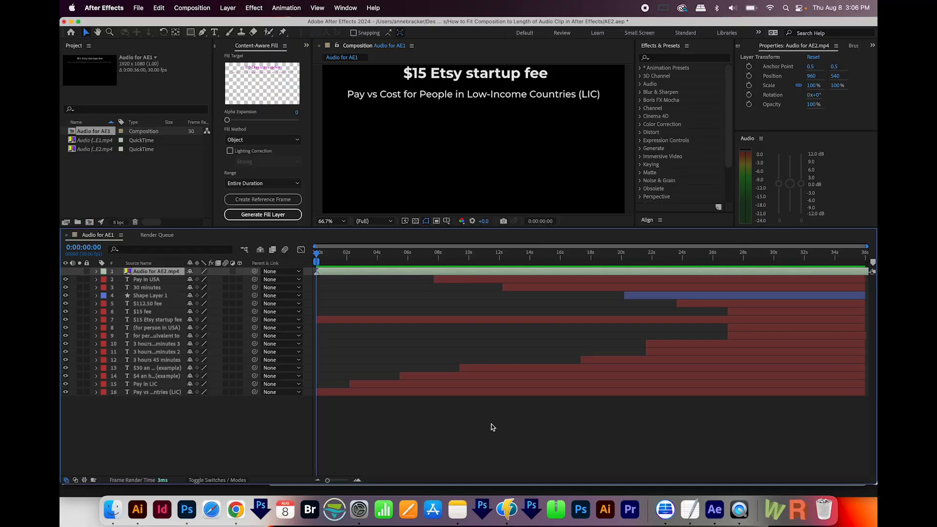
mouse_move(451, 354)
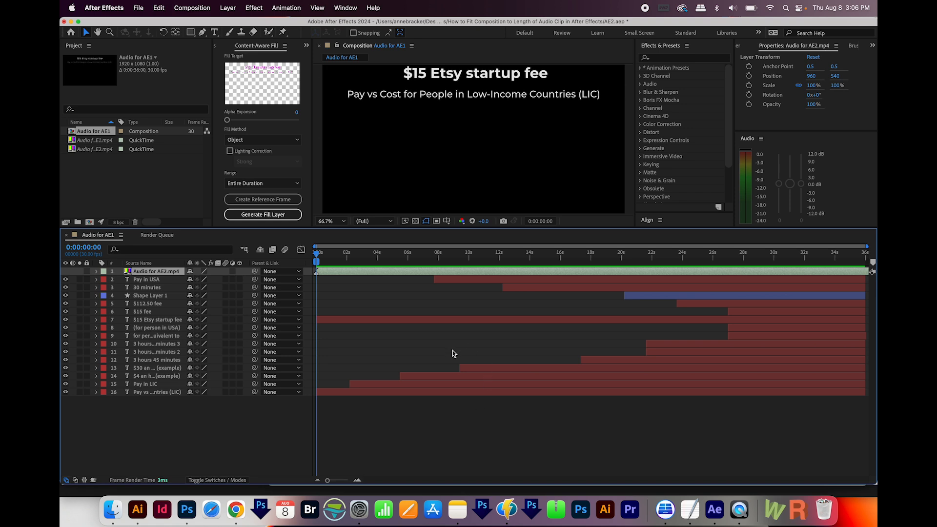
mouse_move(340, 276)
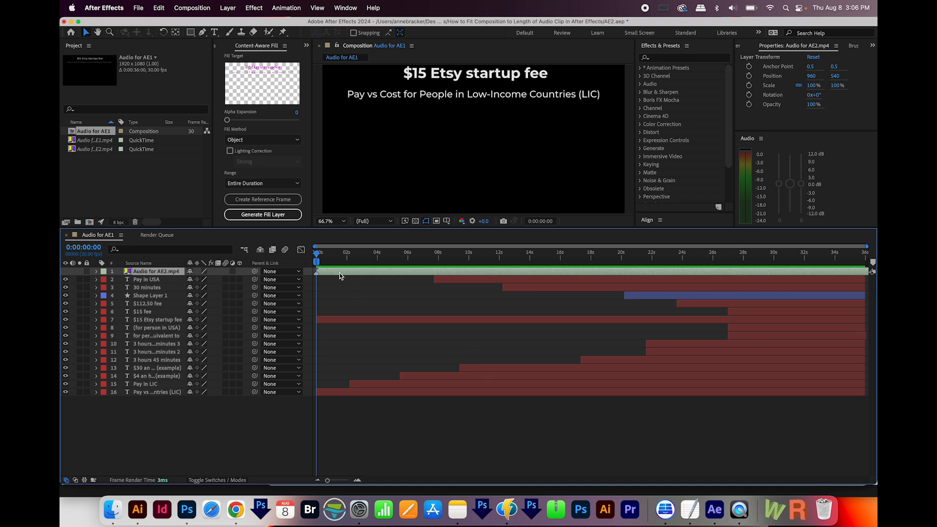
mouse_move(360, 272)
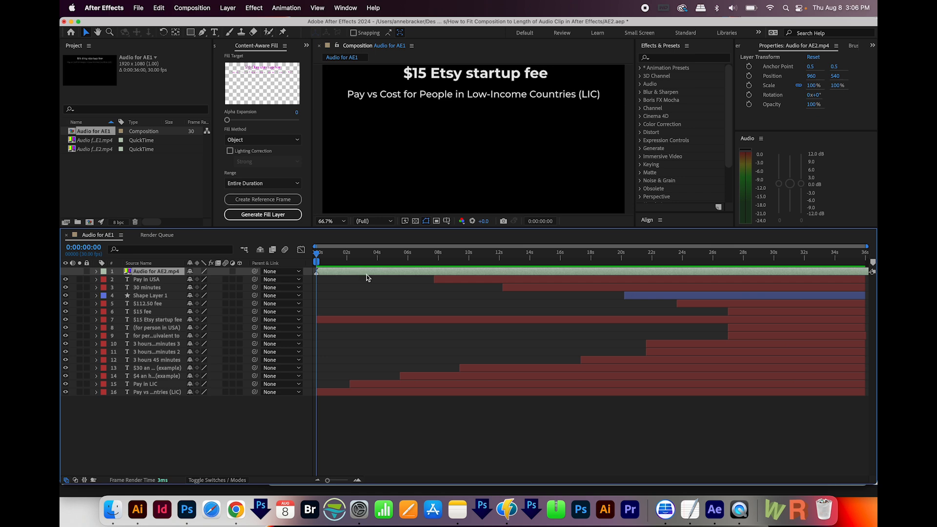
mouse_move(845, 276)
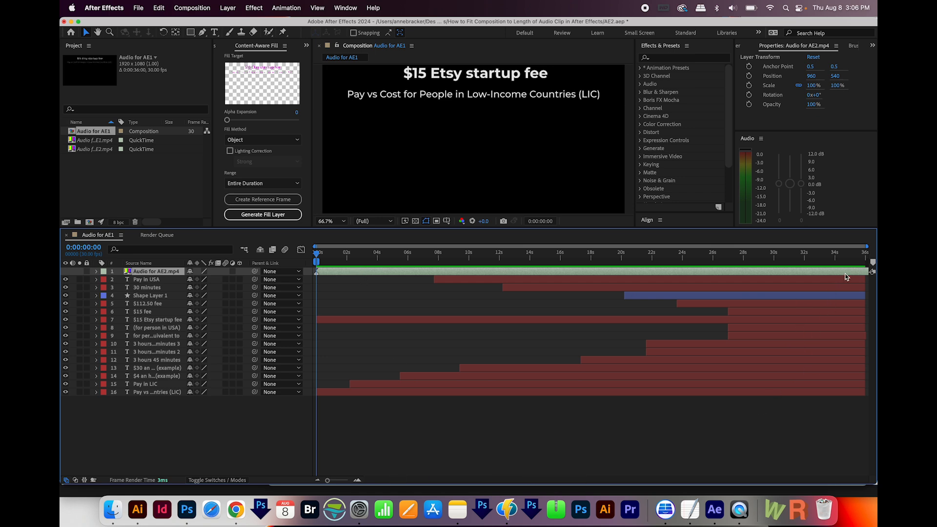
mouse_move(664, 340)
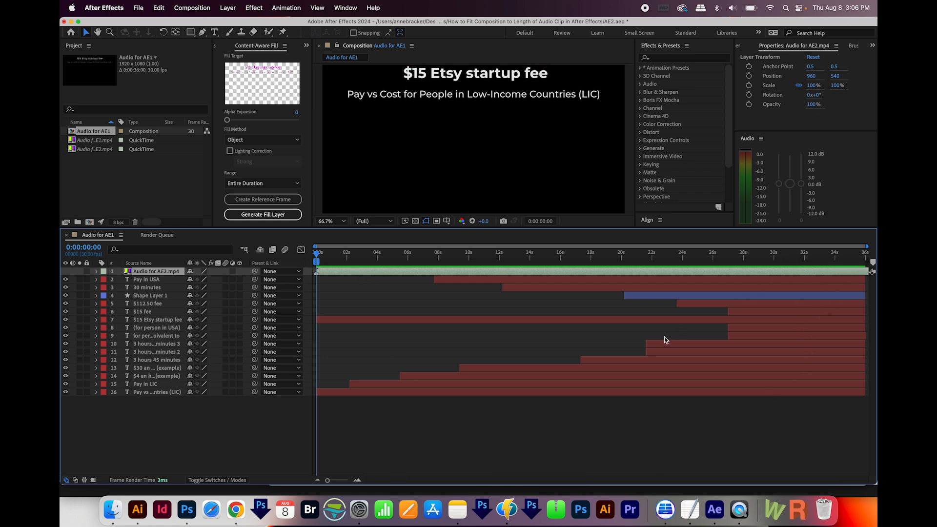
mouse_move(576, 360)
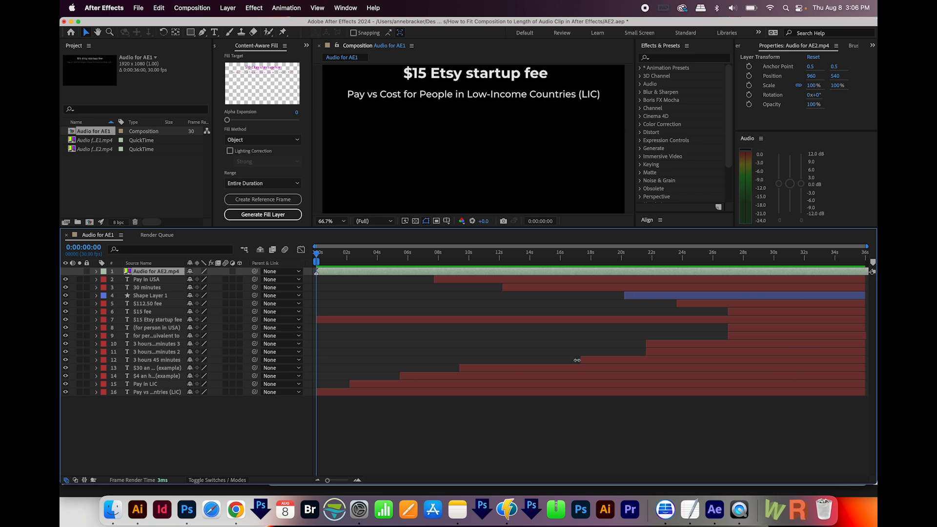
mouse_move(610, 335)
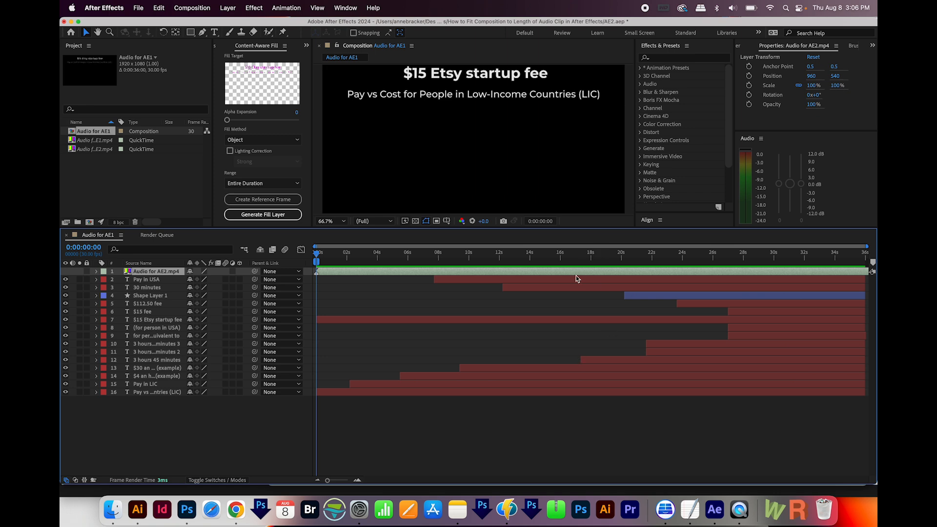
mouse_move(576, 322)
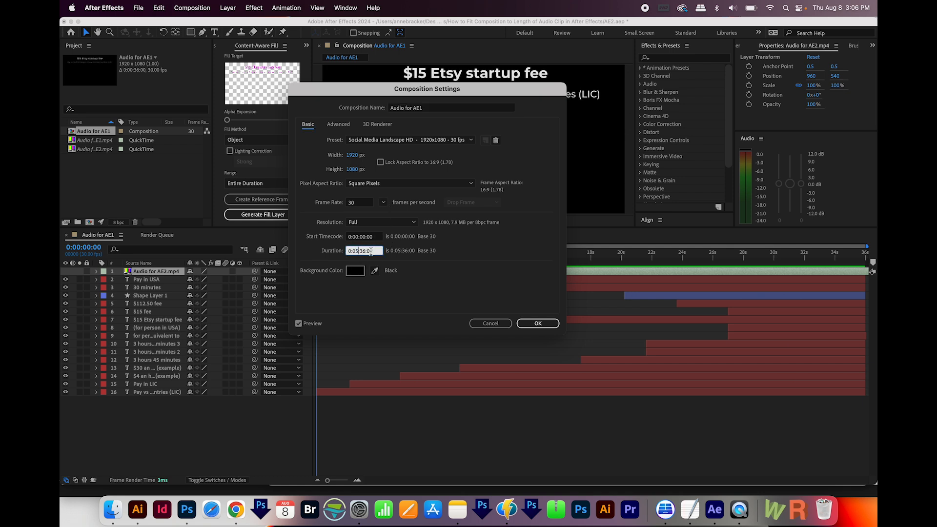
Step: Confirm the 5 min 36 s duration and select the audio clip layer to locate its end at 0:04:10:22
left_click(537, 323)
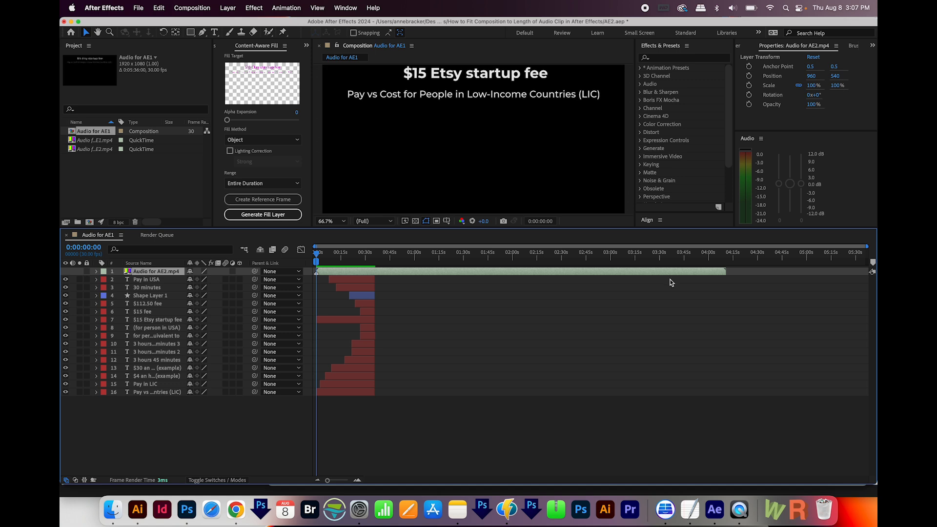
left_click(672, 270)
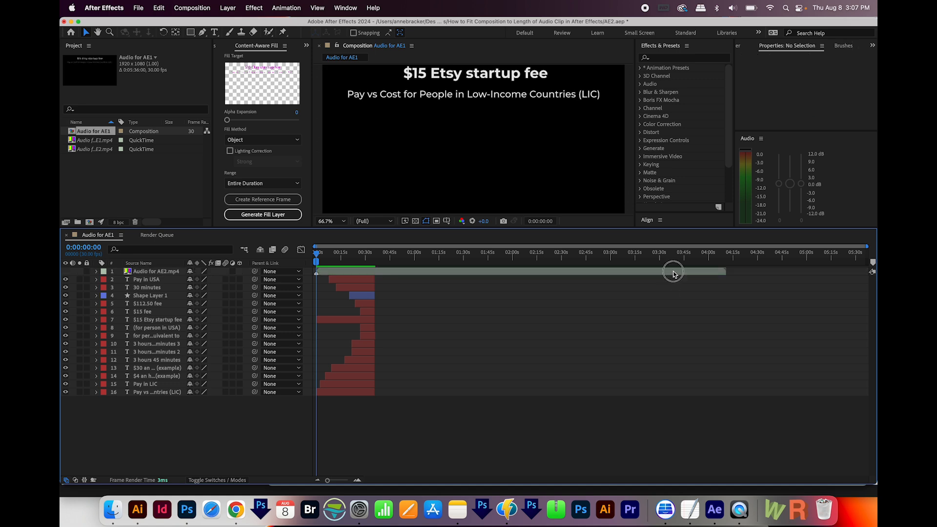
left_click(156, 270)
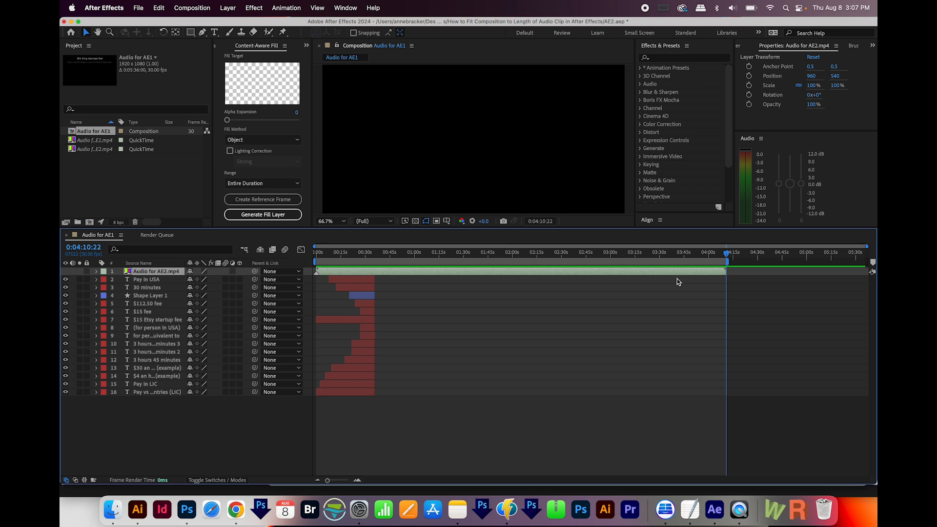
mouse_move(706, 276)
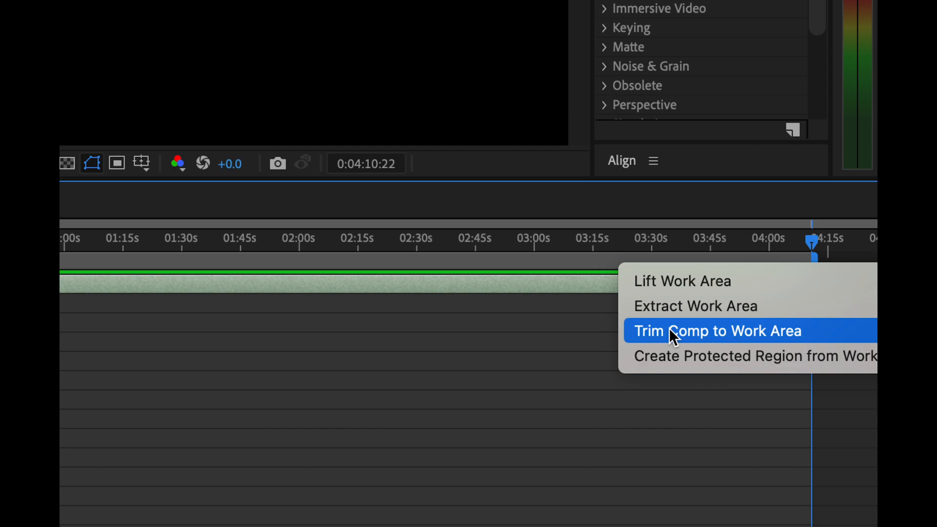
Step: Trim the composition to the work area so it lasts 0:04:10:23, ending with the audio clip
left_click(718, 331)
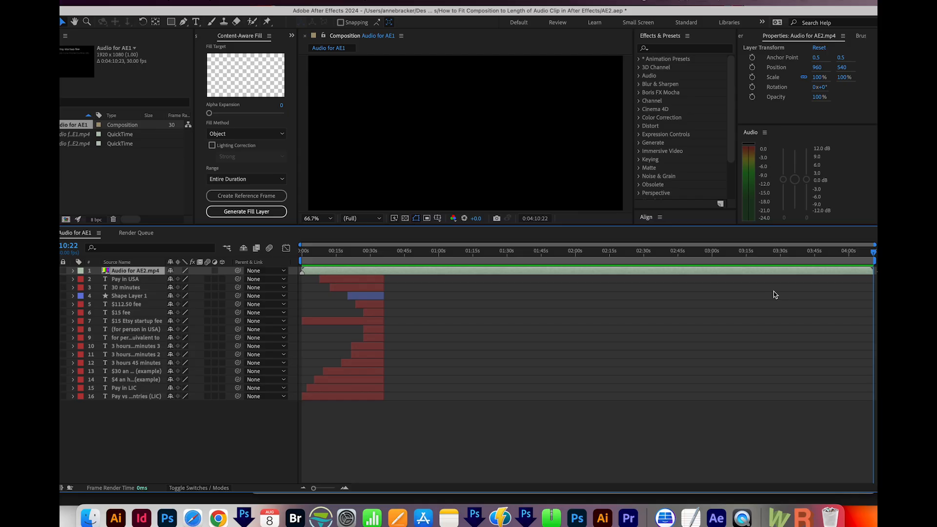
mouse_move(727, 304)
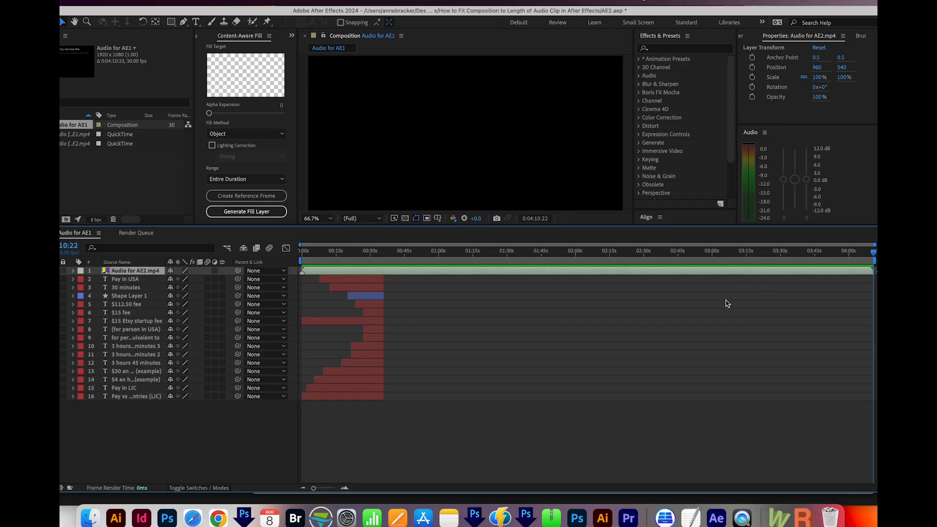